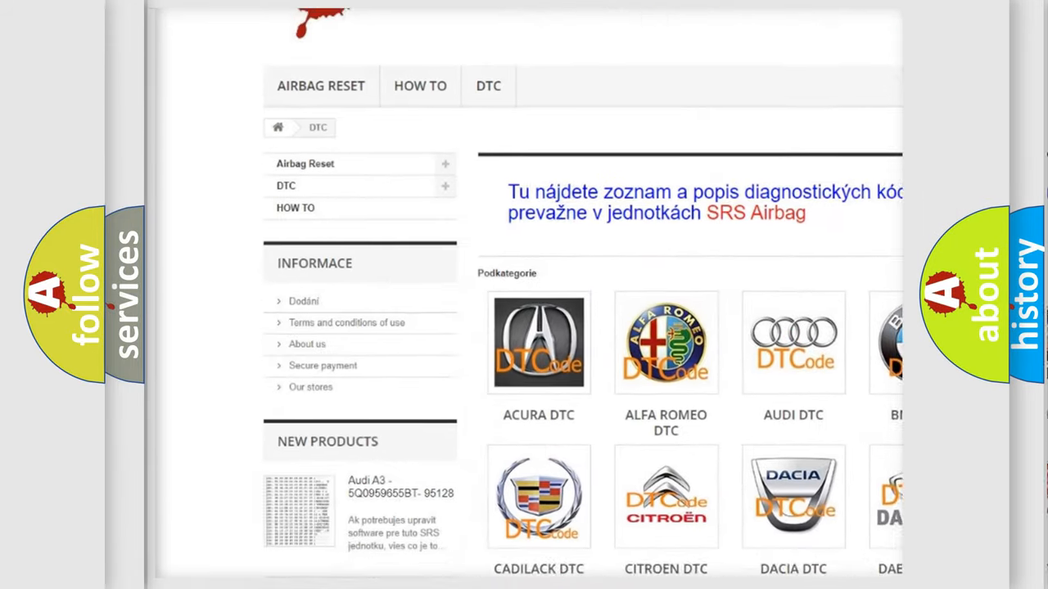
scroll("down", 3)
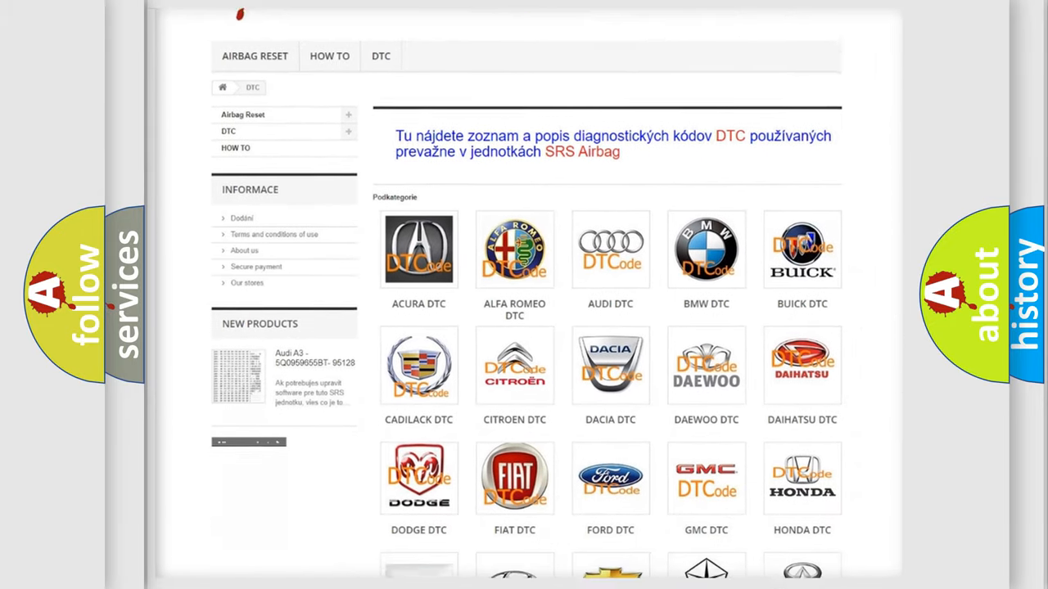
scroll("down", 3)
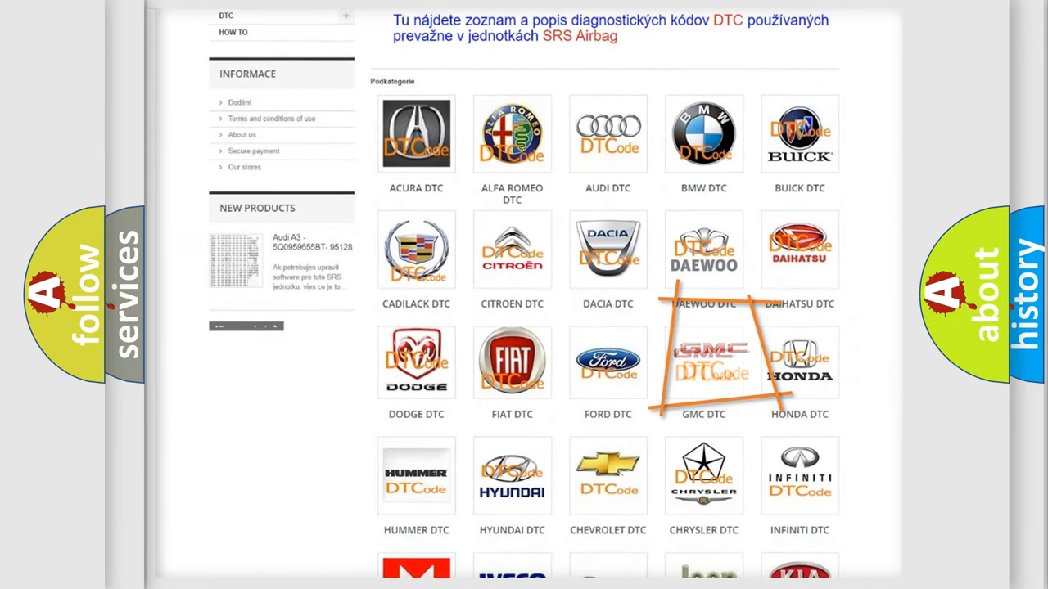